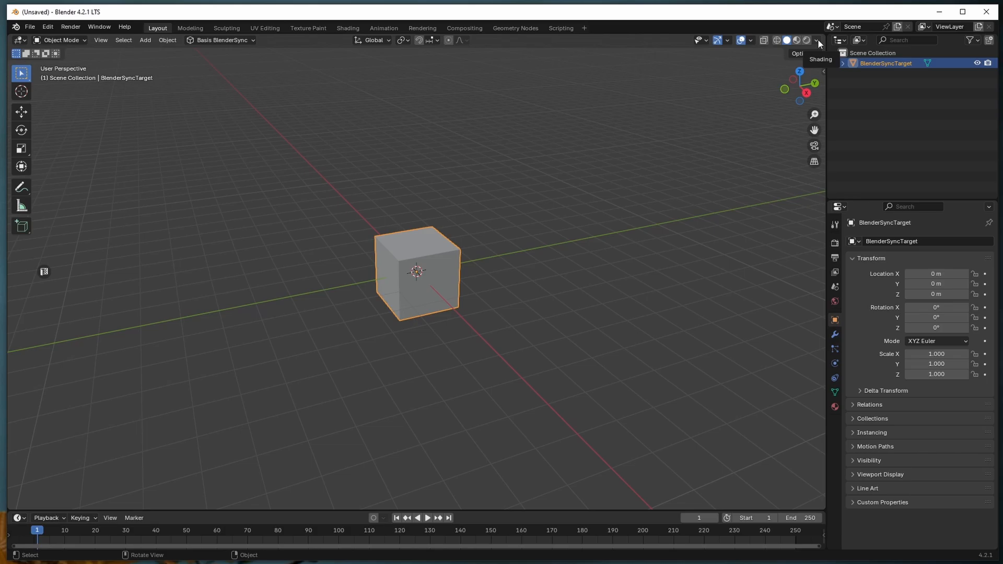
Raise the cube's top edge into a peaked roof and sync the mesh back via Basis BlenderSync
click(429, 40)
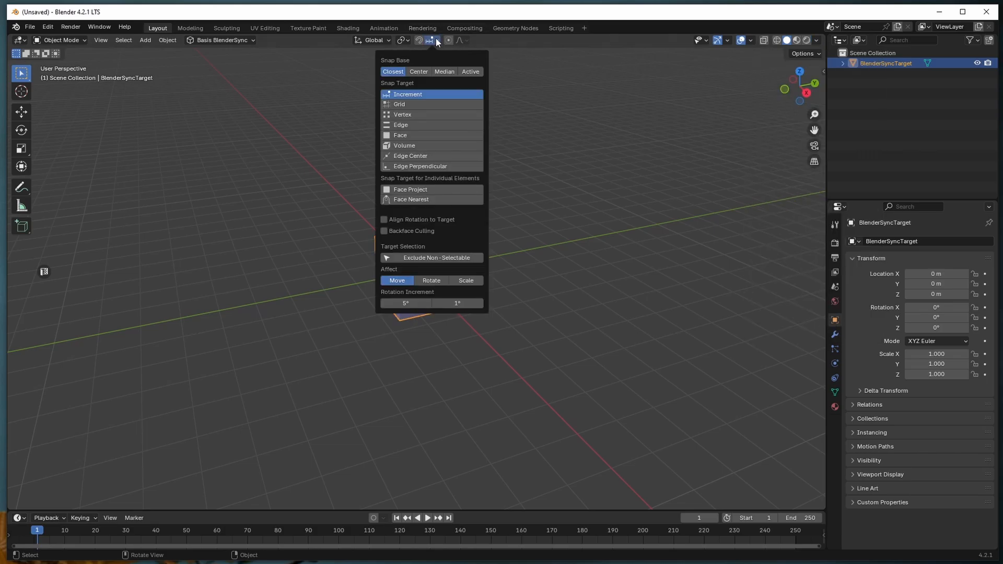
key(Tab)
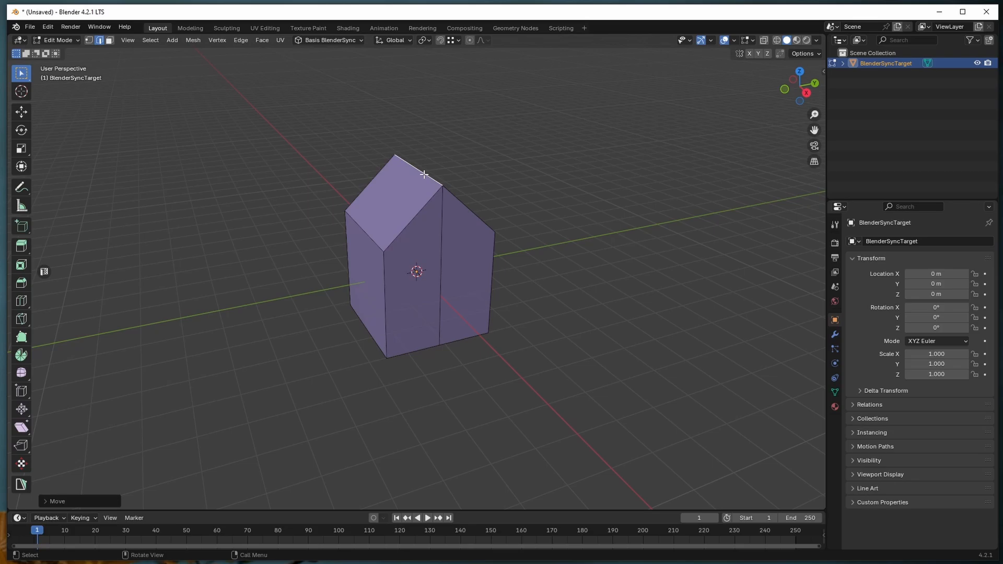
key(Tab)
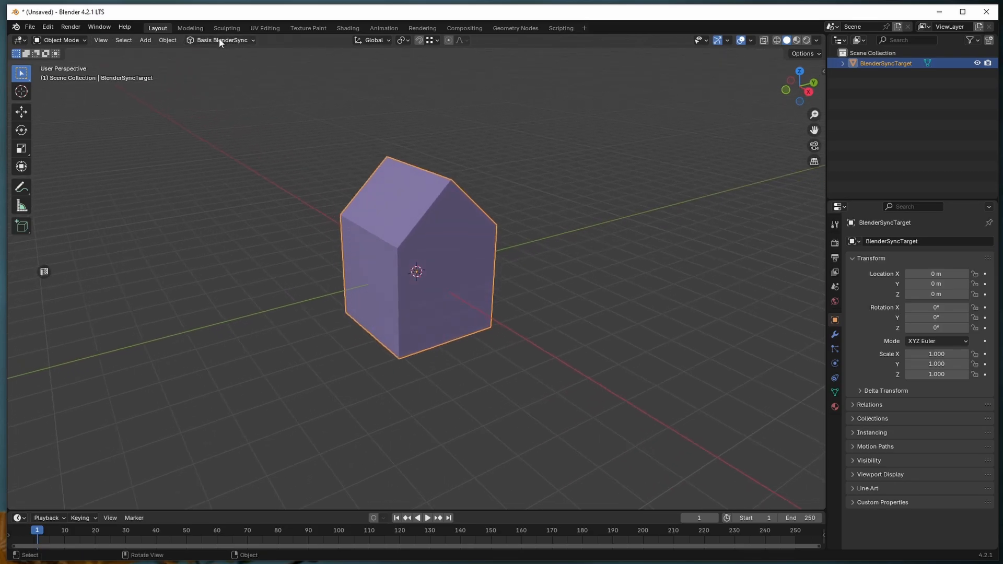
click(221, 40)
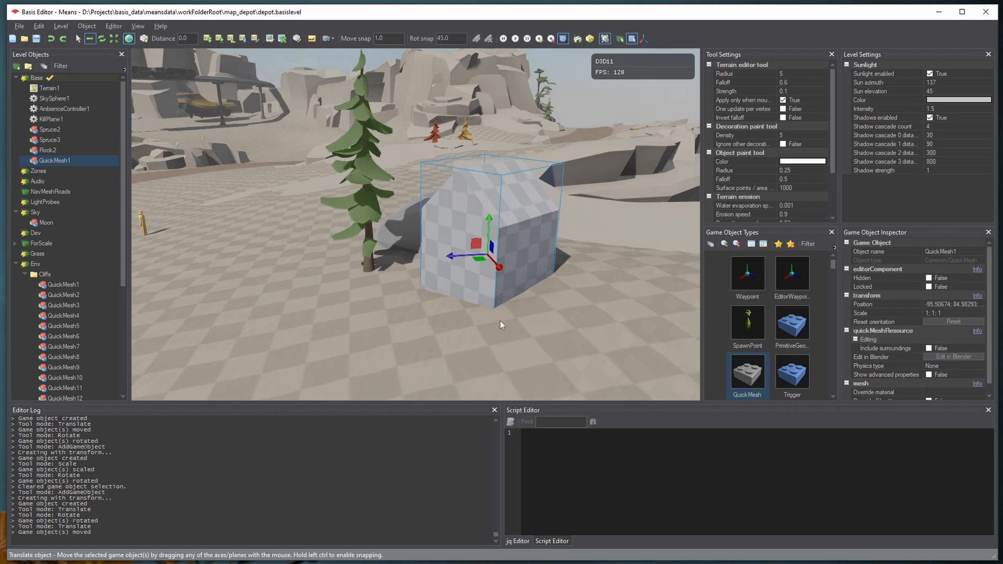
mouse_move(939, 354)
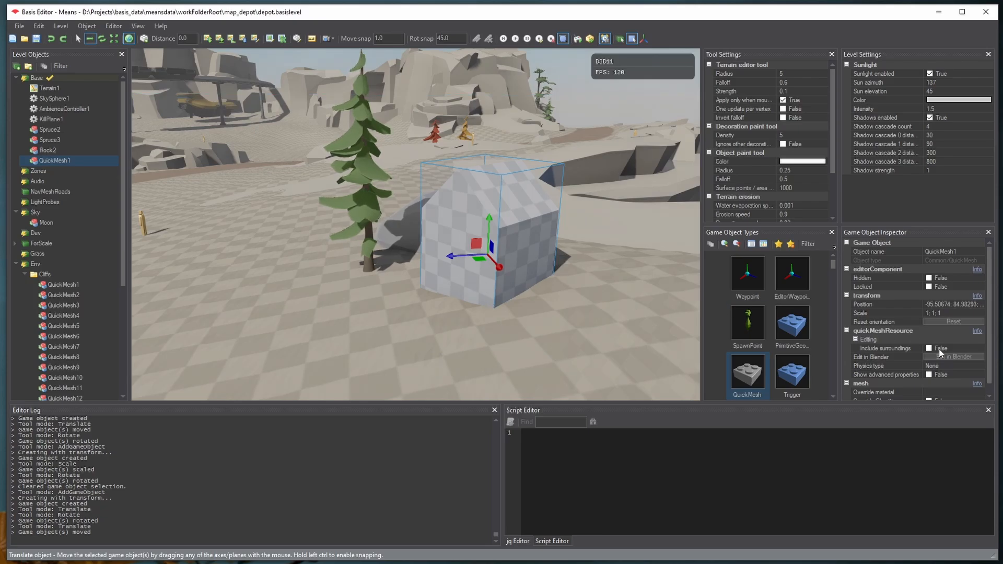
Enable Include surroundings for QuickMesh1 in the Game Object Inspector
click(930, 348)
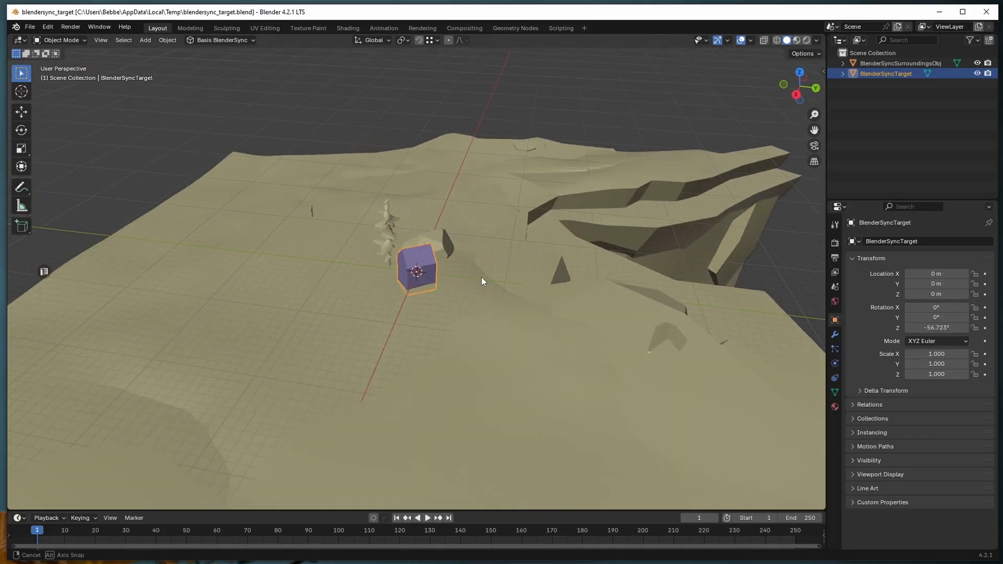
Move the mesh's end vertices so the raised end meets the spruce tree
key(Tab)
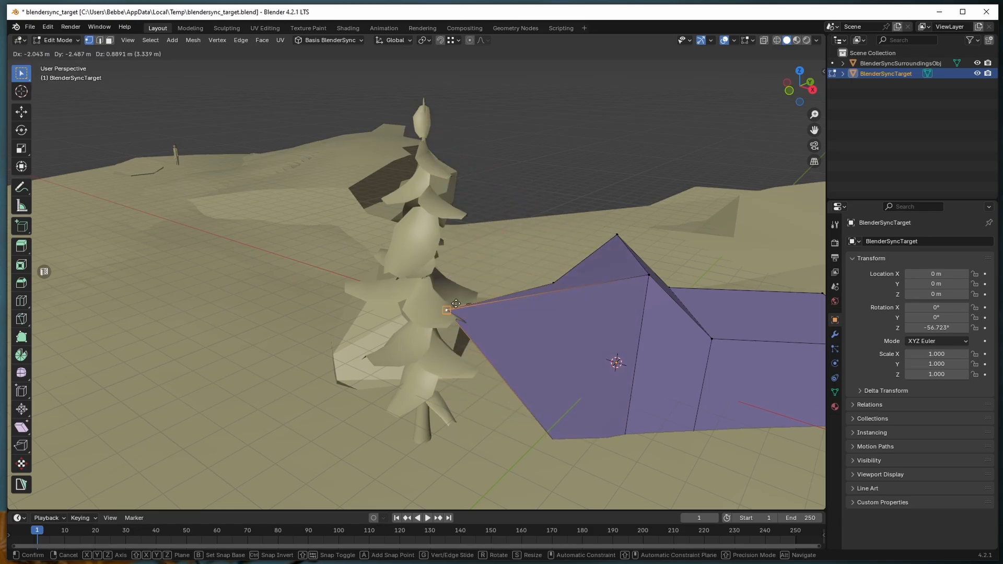
click(329, 39)
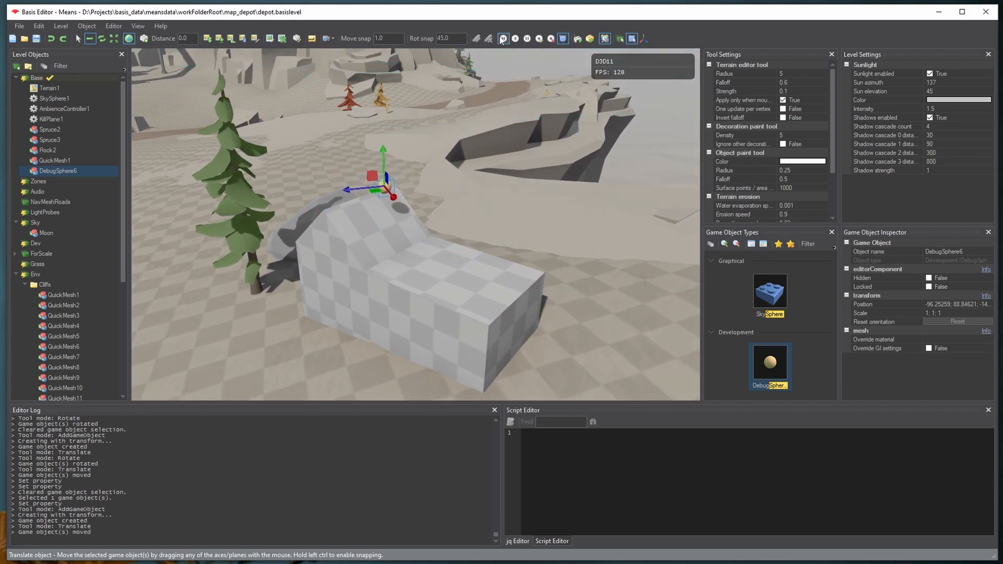
Start the physics simulation so the debug sphere drops onto the reshaped mesh
click(503, 38)
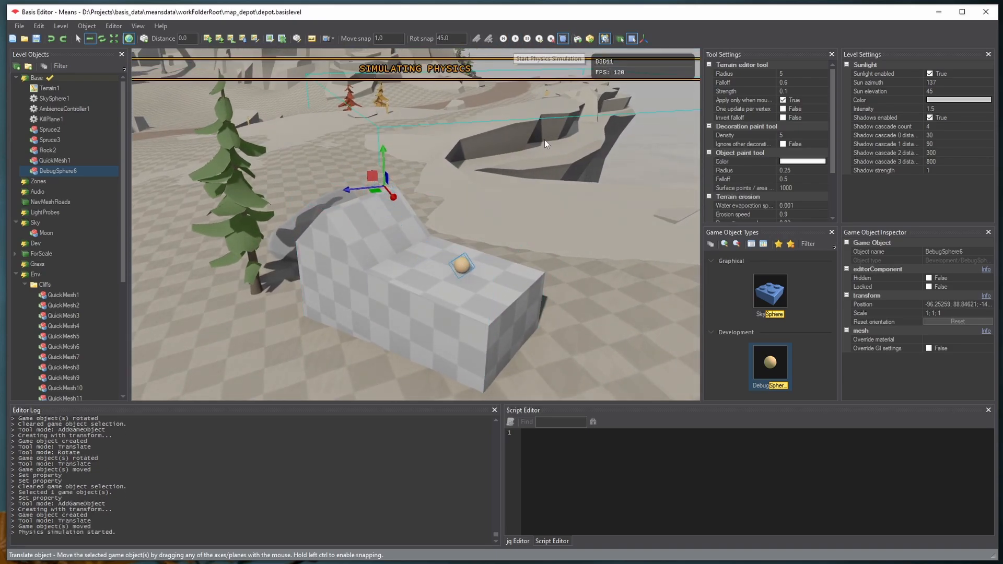